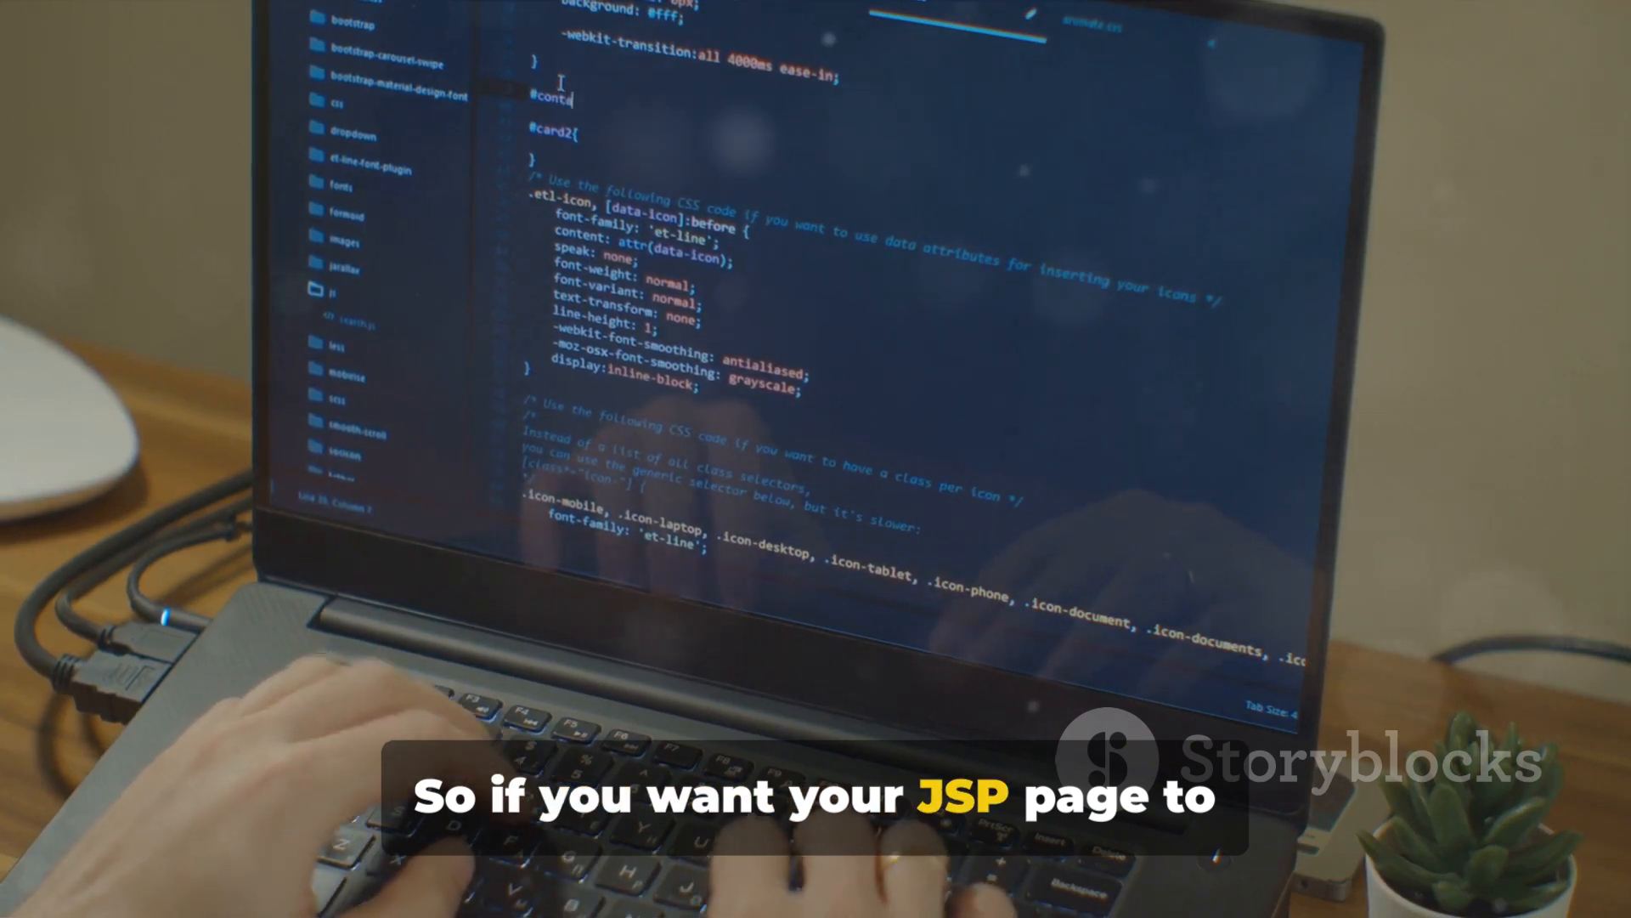
type("iner")
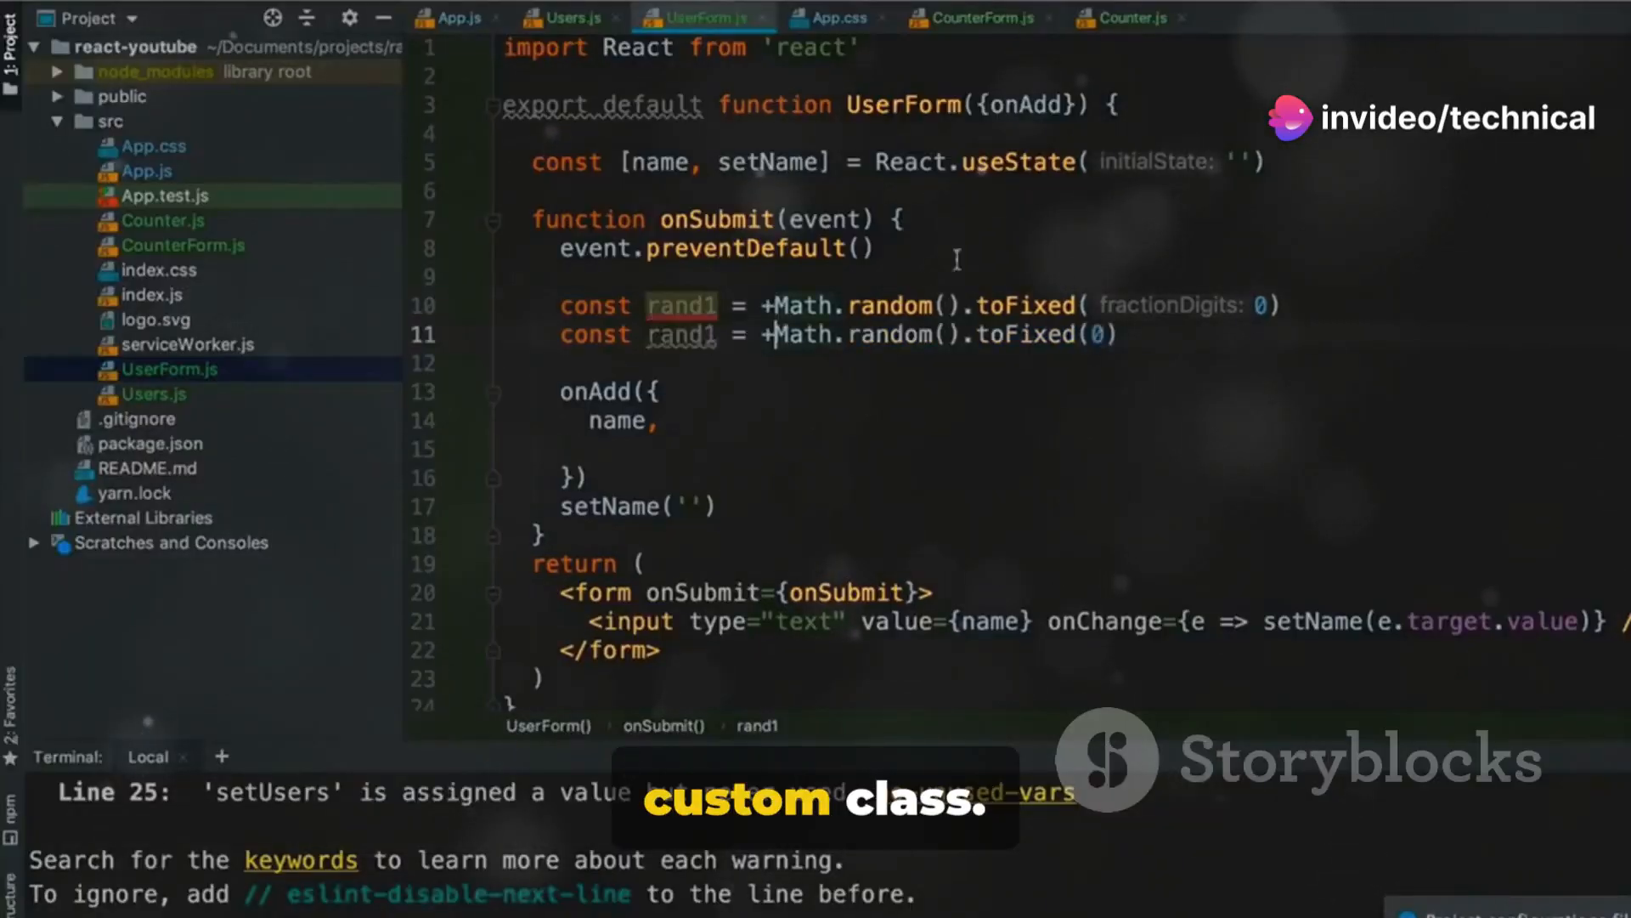
type("job:")
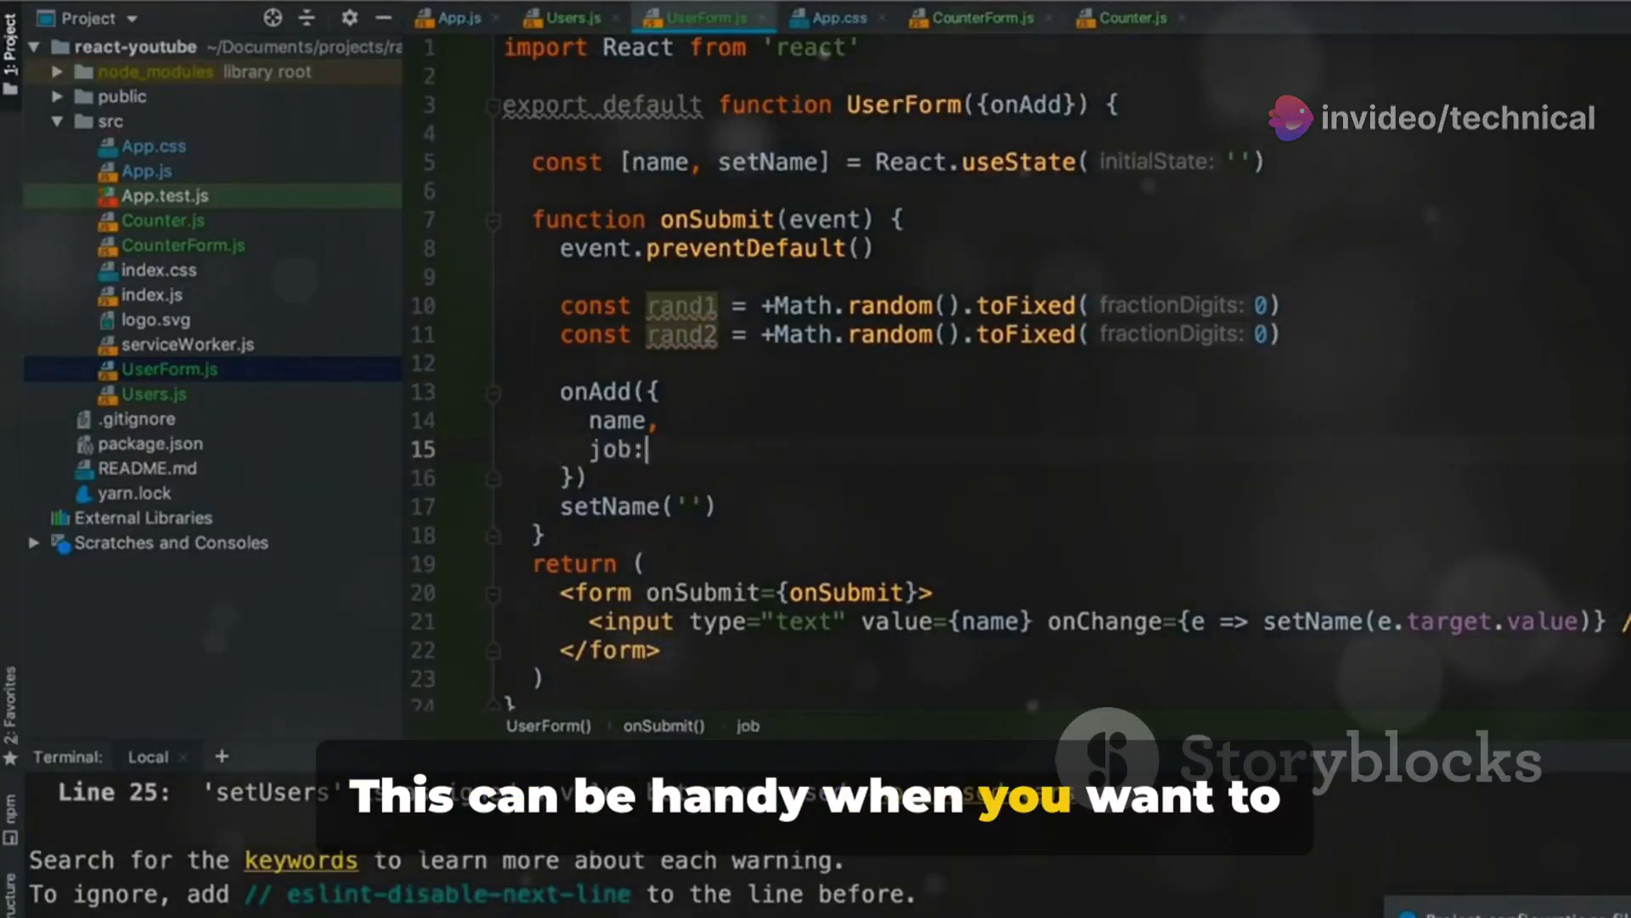
type("rand1 === 0 ? 'F")
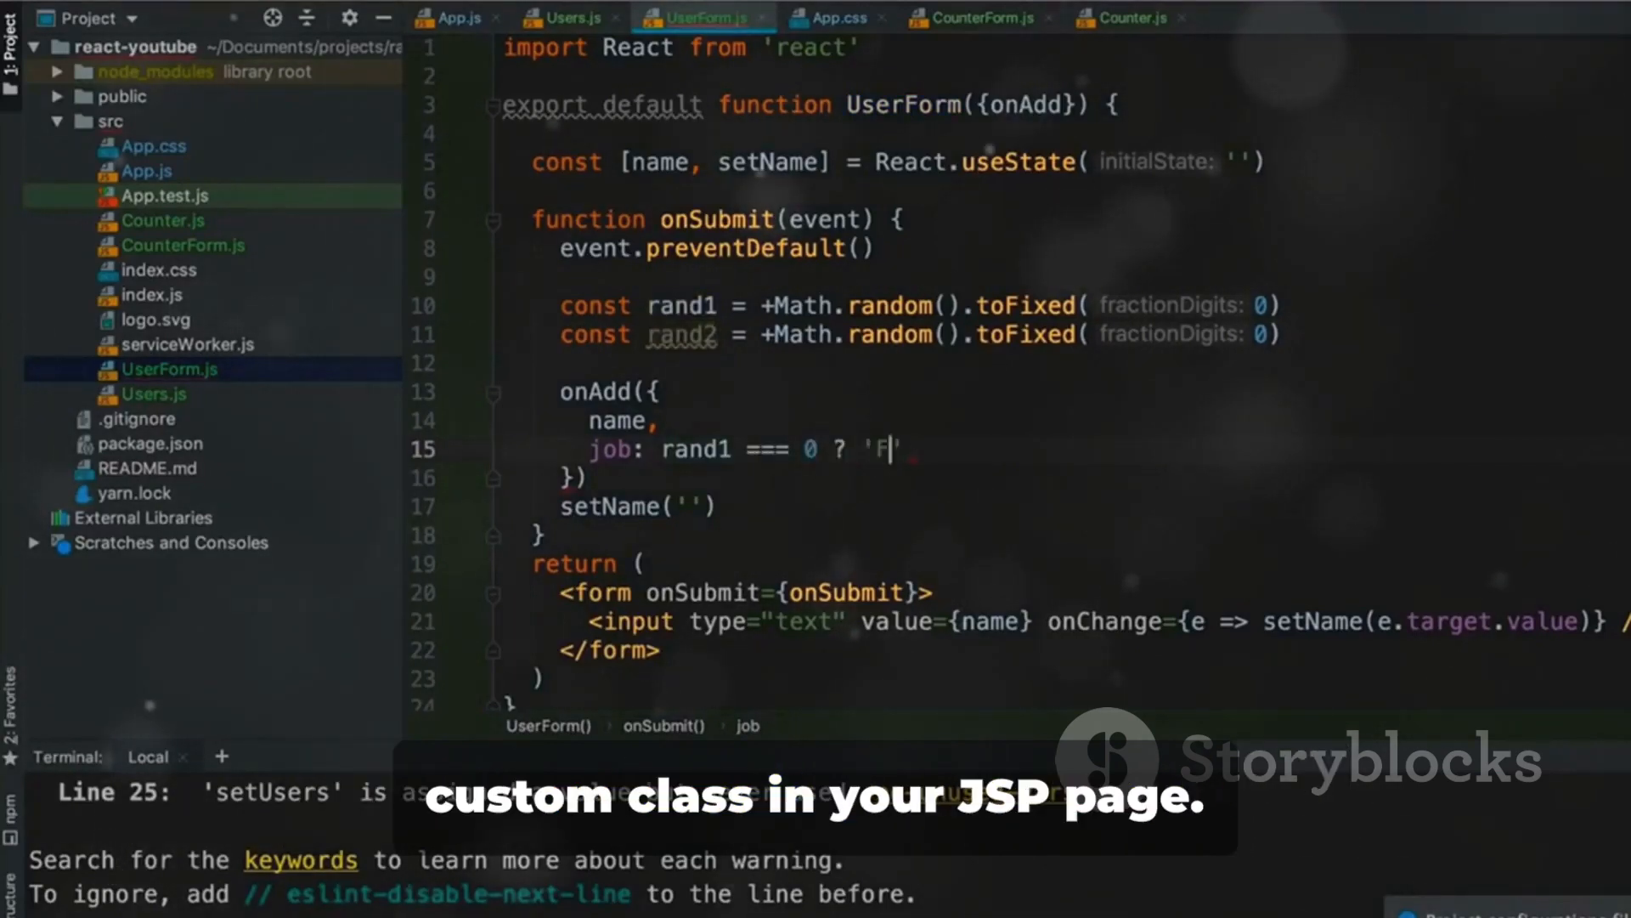
type("rontend' : 'Backend',")
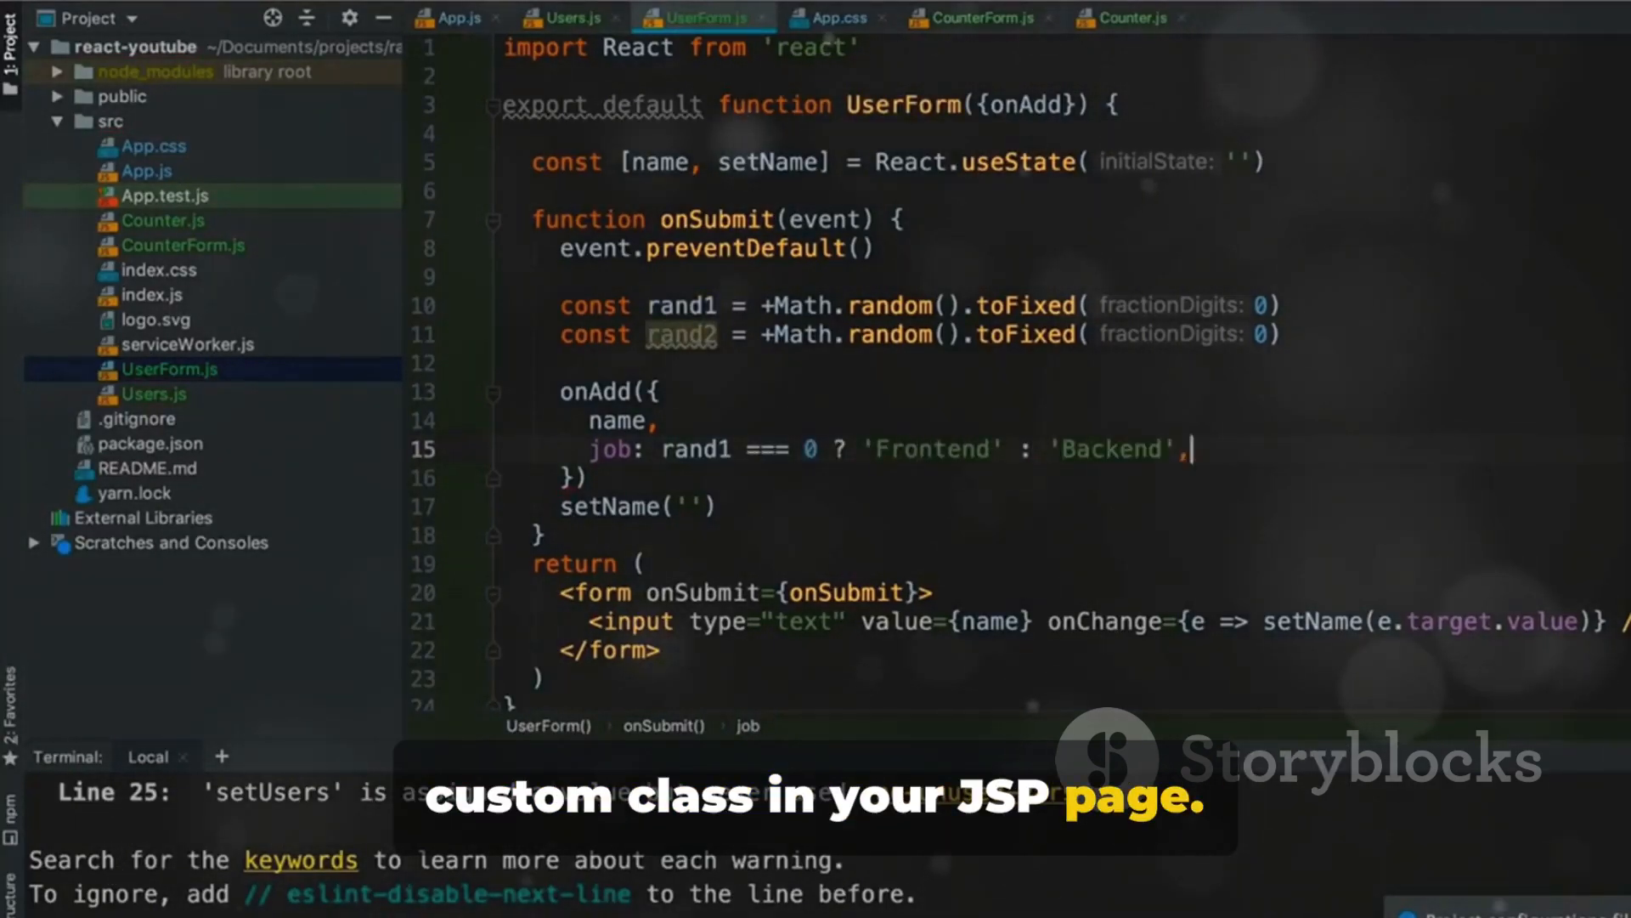
type("age: rand1 === 0 ? 'Frontend' : 'Backend',")
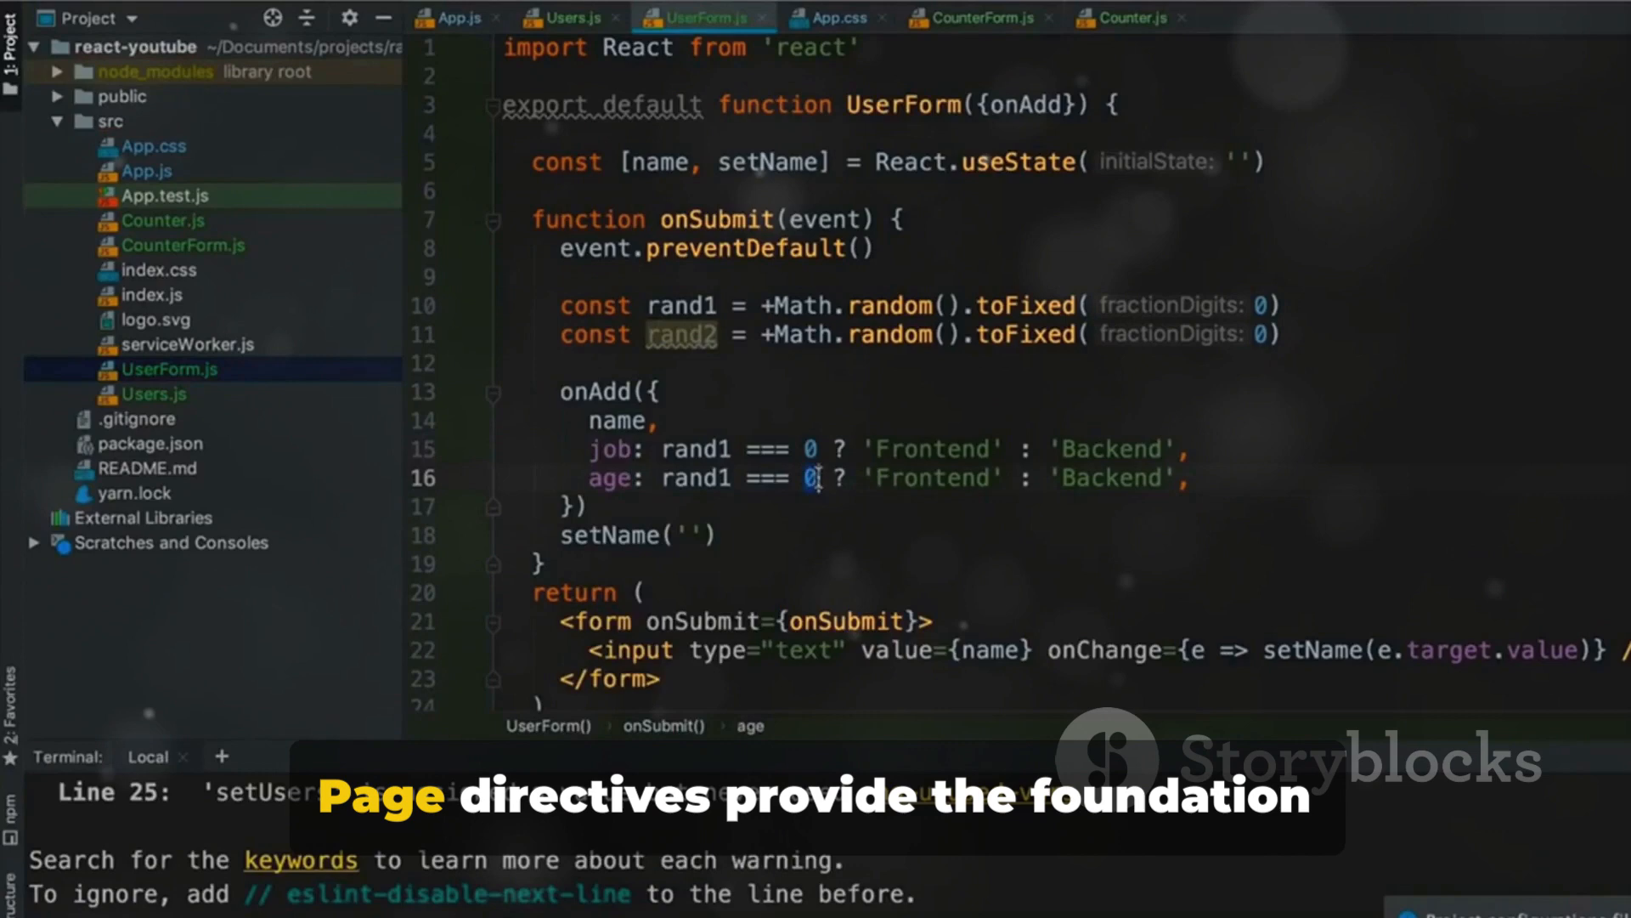